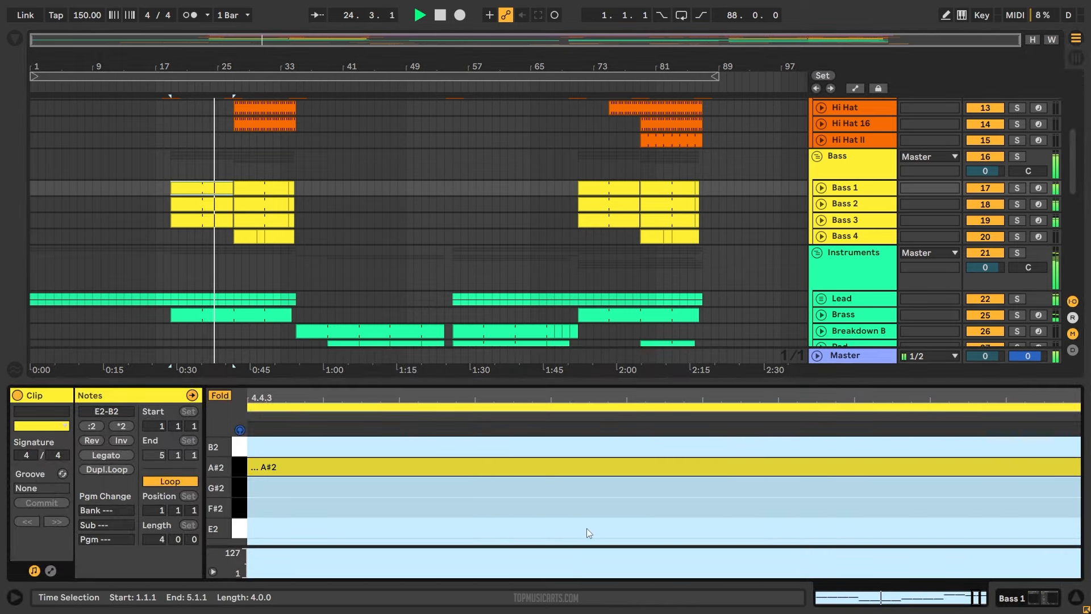
- Show the Lead track's Arpeggiator and Serum device chain instead of the clip notes
{"action": "double_click", "coordinate": [195, 205]}
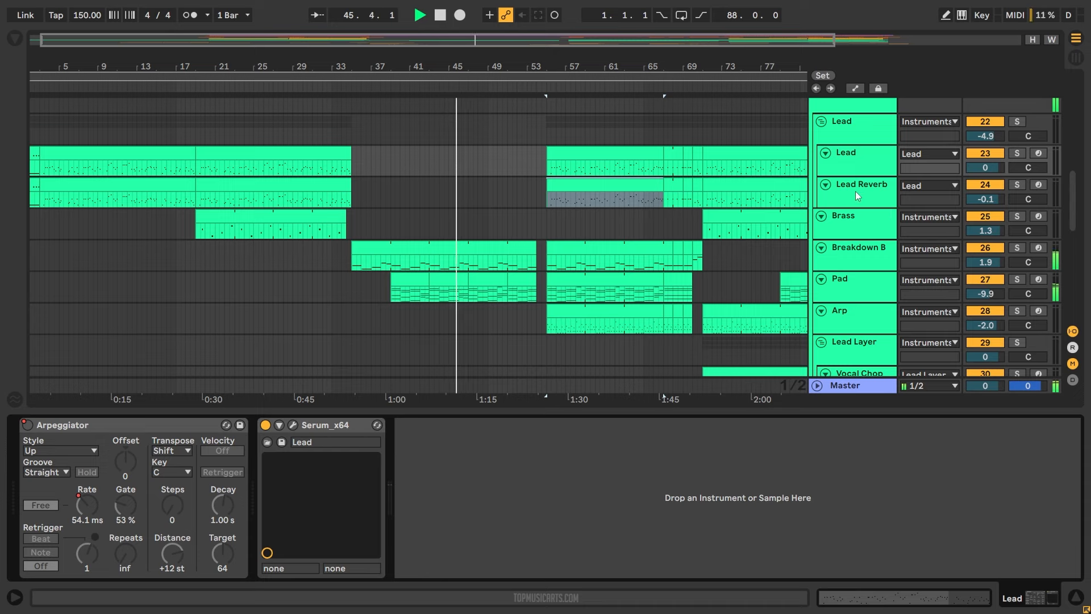
- Check the Pad track's Serum synth editor, then show the Arp track's device chain
{"action": "left_click", "coordinate": [854, 278]}
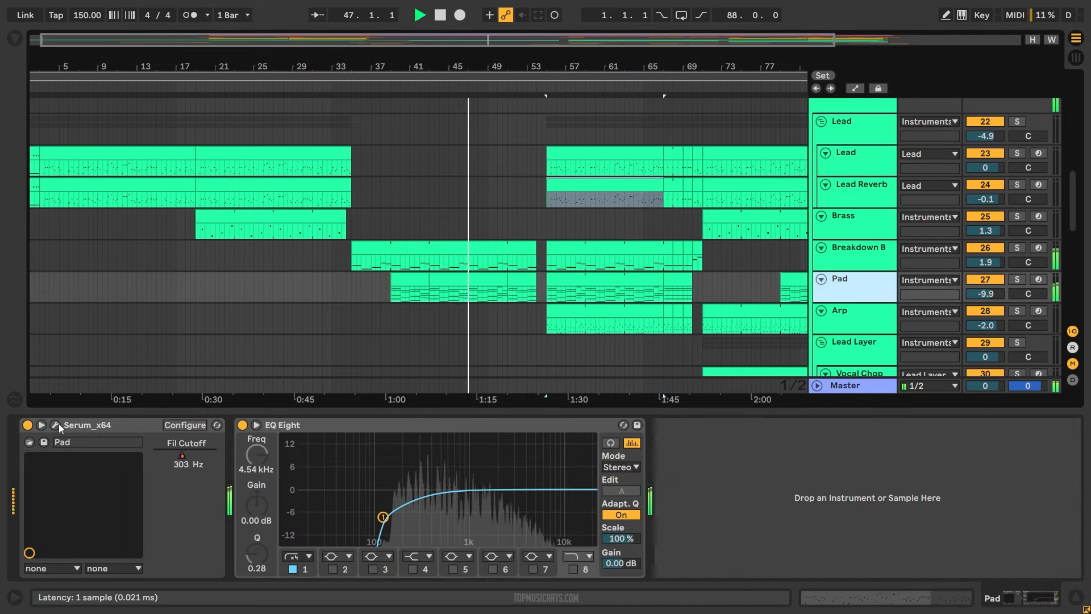
{"action": "left_click", "coordinate": [57, 424]}
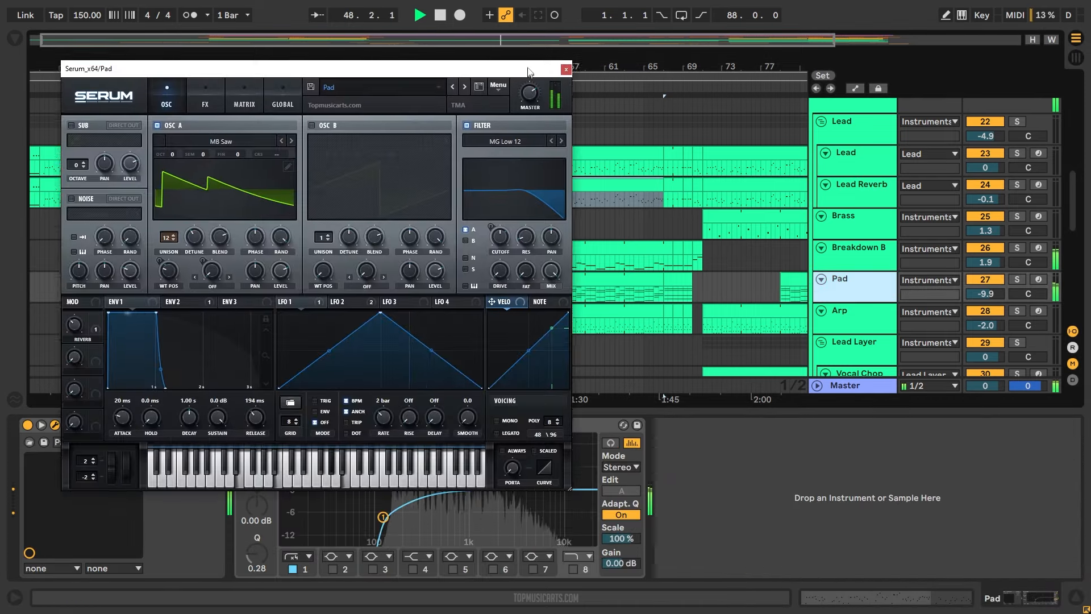
{"action": "left_click", "coordinate": [566, 70]}
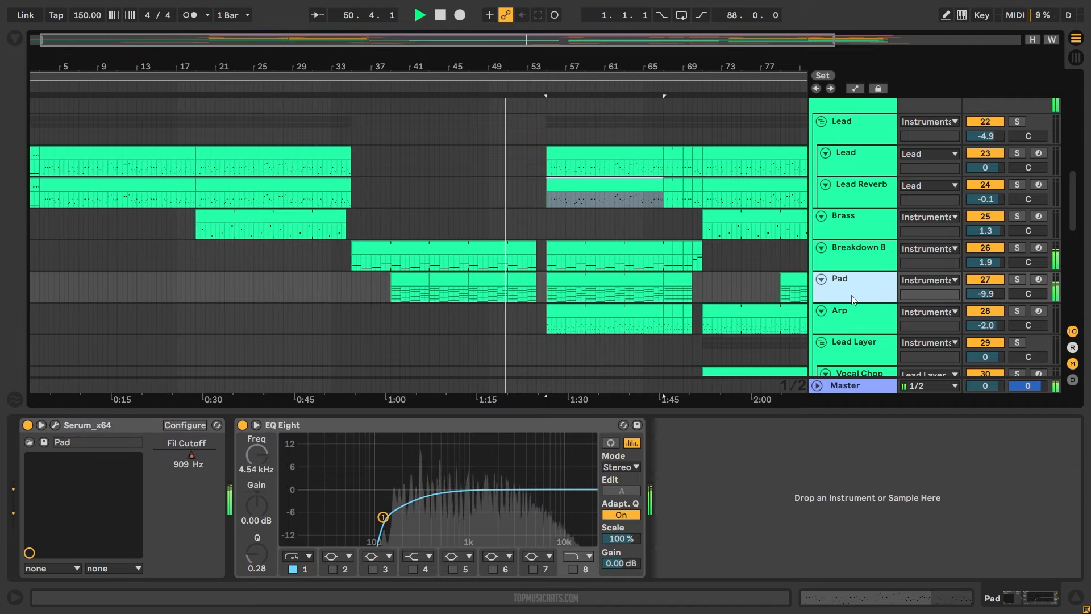
{"action": "left_click", "coordinate": [854, 317]}
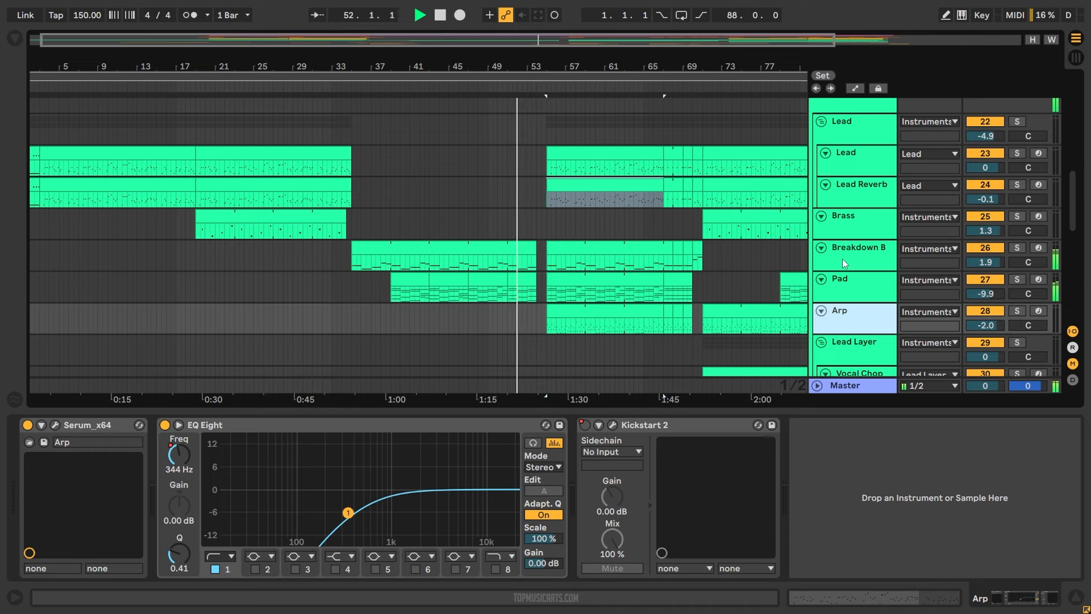
- Reveal automation curves such as Dry Wet, Free Rate and Fil Cutoff on the tracks
{"action": "left_click", "coordinate": [856, 255]}
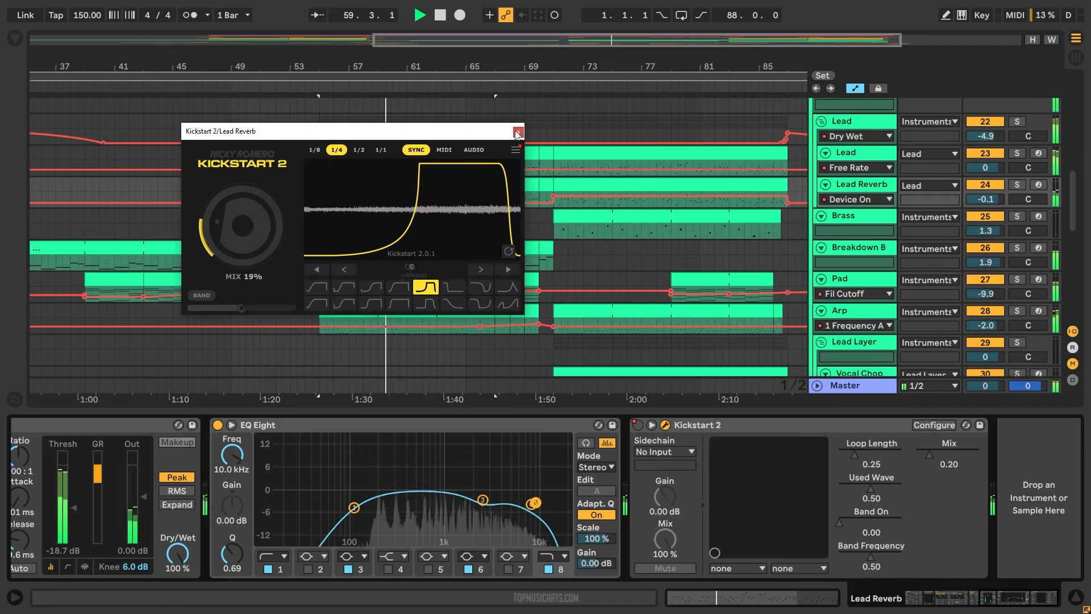
- Close the Kickstart 2 editor and scroll down the track list
{"action": "left_click", "coordinate": [516, 133]}
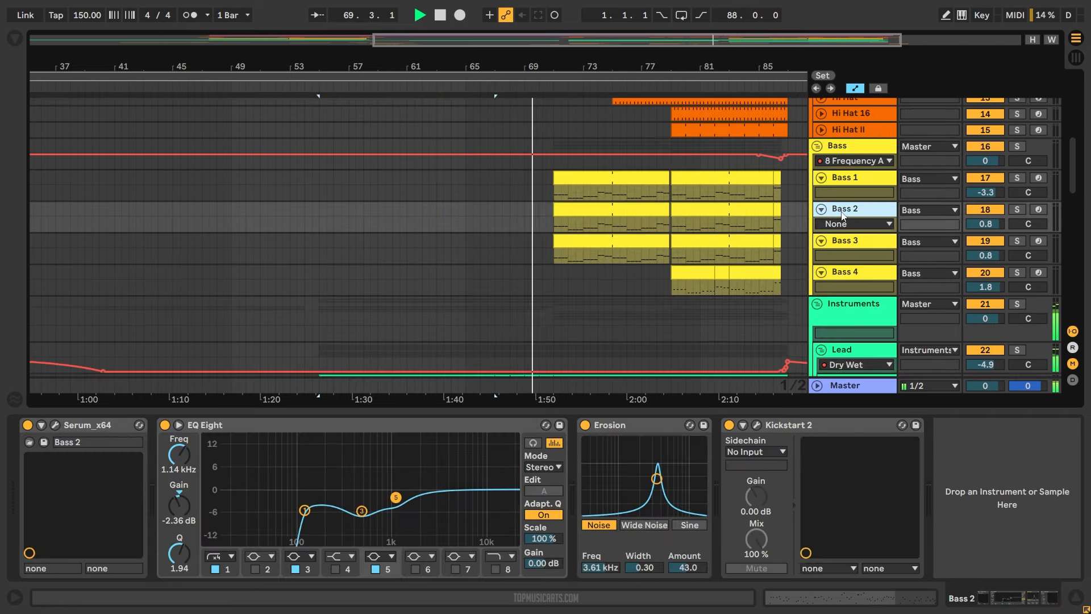
{"action": "scroll", "scroll_direction": "down", "scroll_amount": 3}
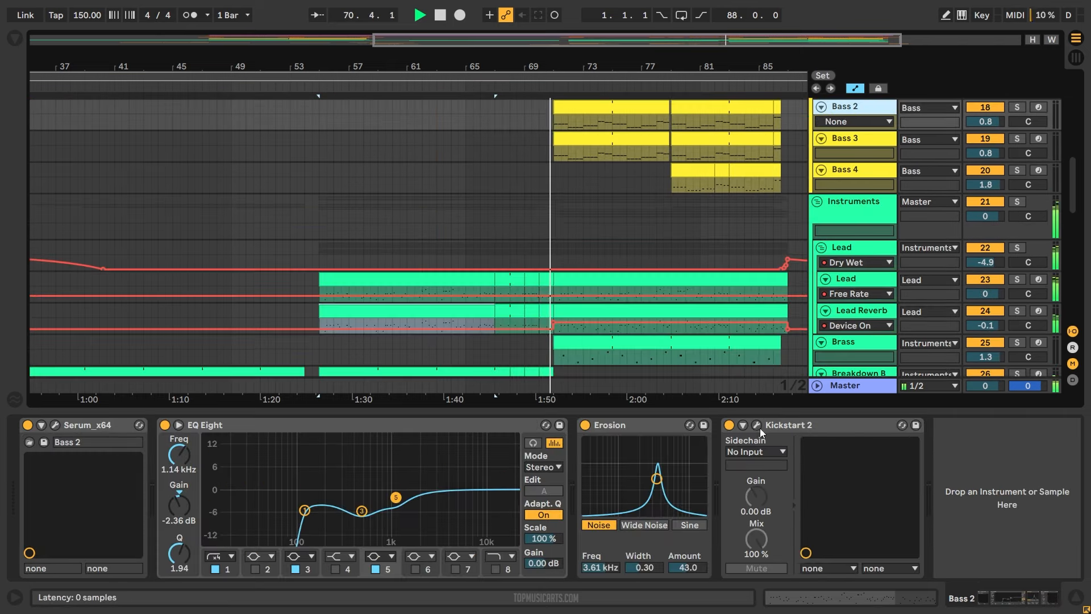